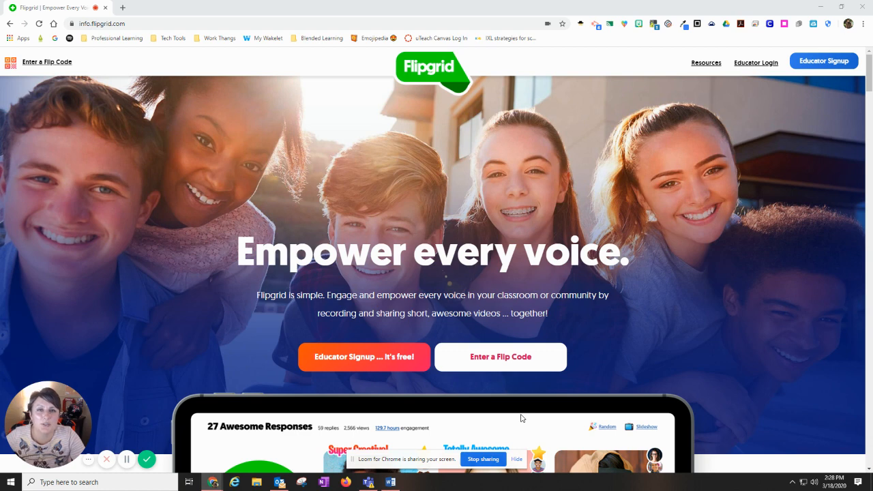
pyautogui.moveTo(214, 149)
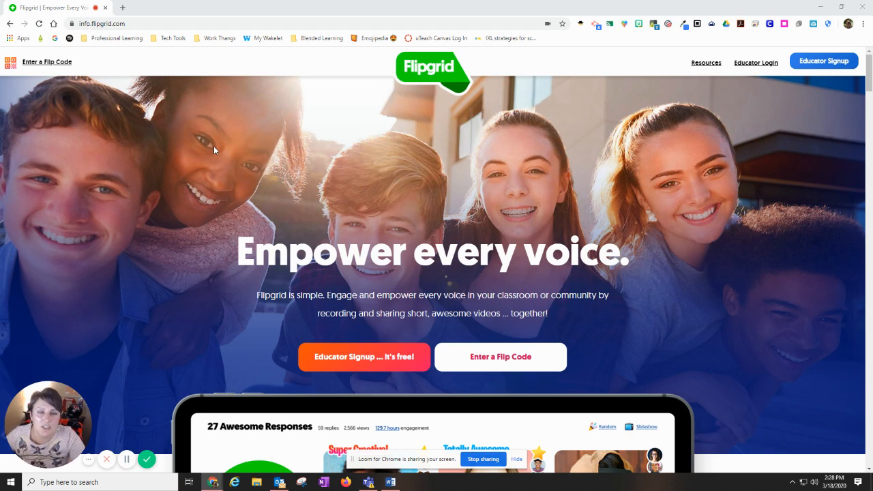
pyautogui.moveTo(487, 366)
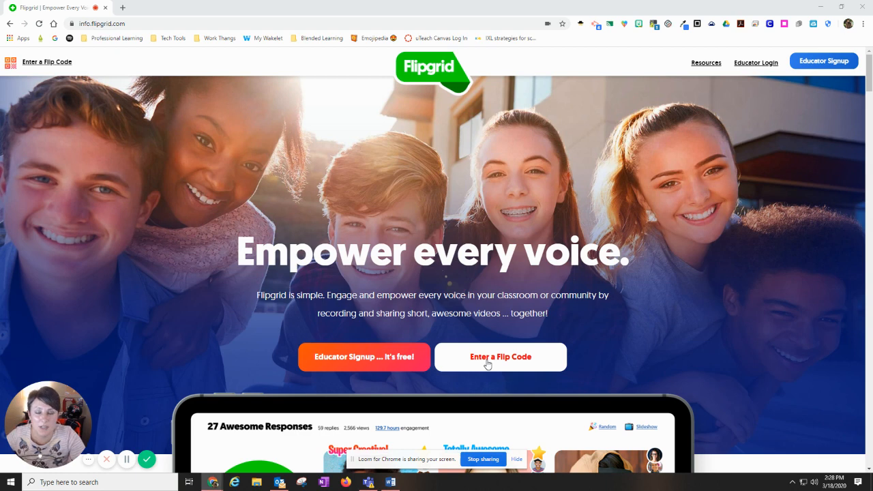
# Step: Join the ecisdflipexample grid by Flip Code so 'We ❤ You #teamECISD!' is shown
pyautogui.click(499, 358)
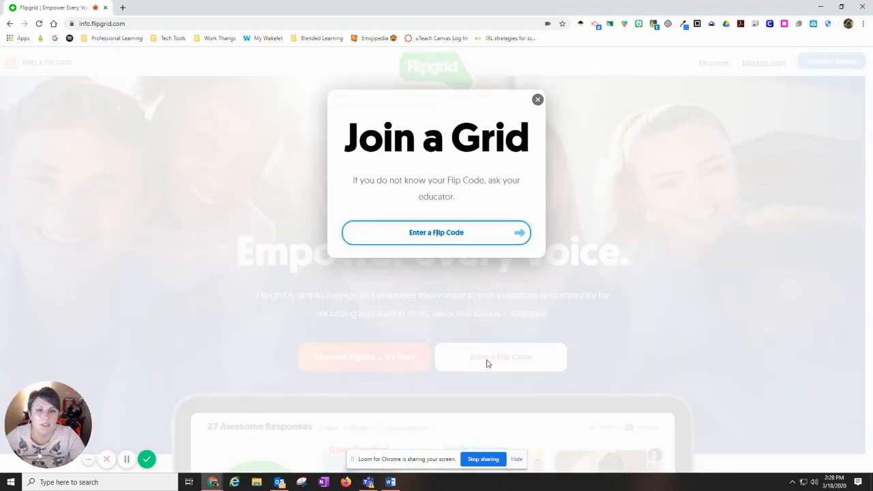
pyautogui.moveTo(454, 234)
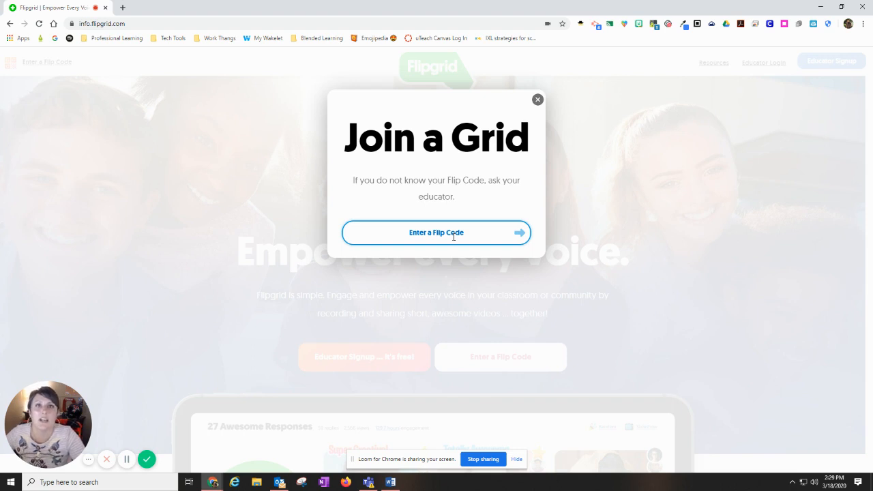
pyautogui.moveTo(538, 101)
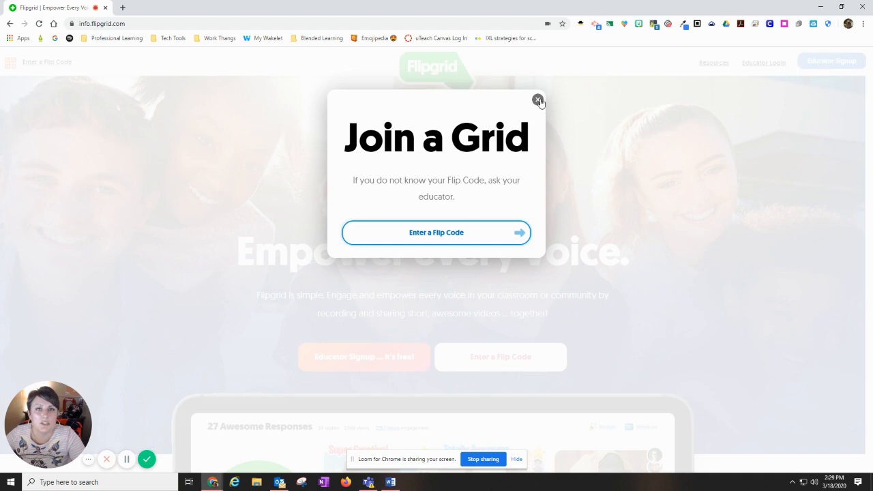
pyautogui.click(538, 99)
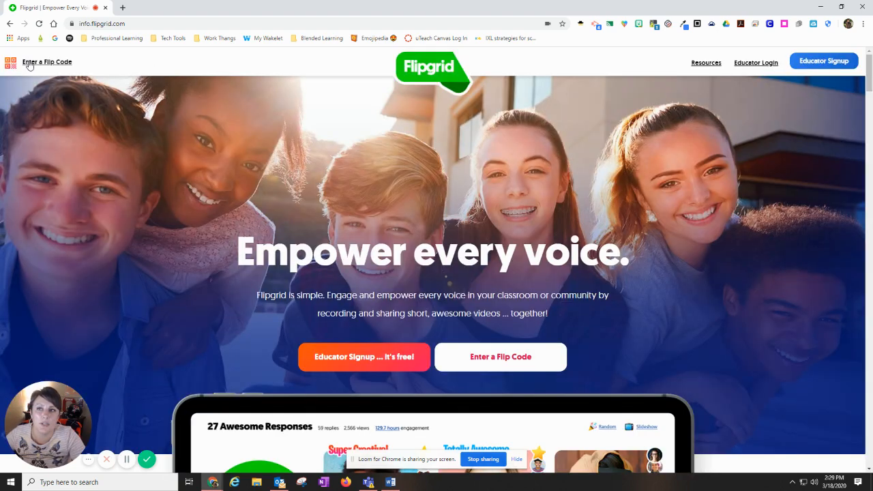
pyautogui.click(46, 63)
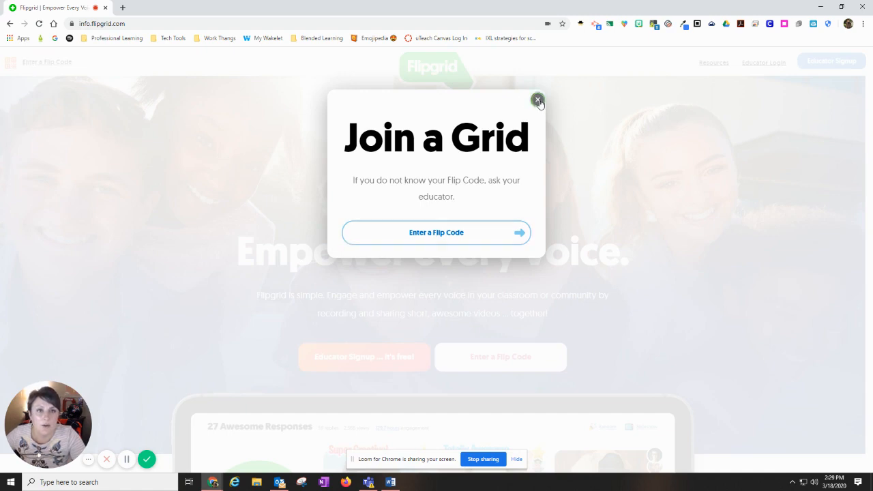
pyautogui.click(537, 101)
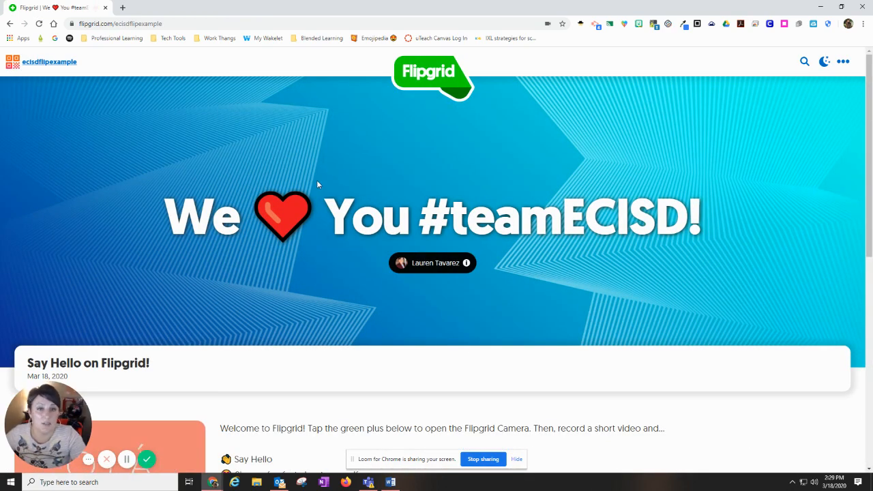
# Step: Scroll to the 'Say Hello on Flipgrid!' topic's 0 Responses section with its green record button
pyautogui.scroll(-3)
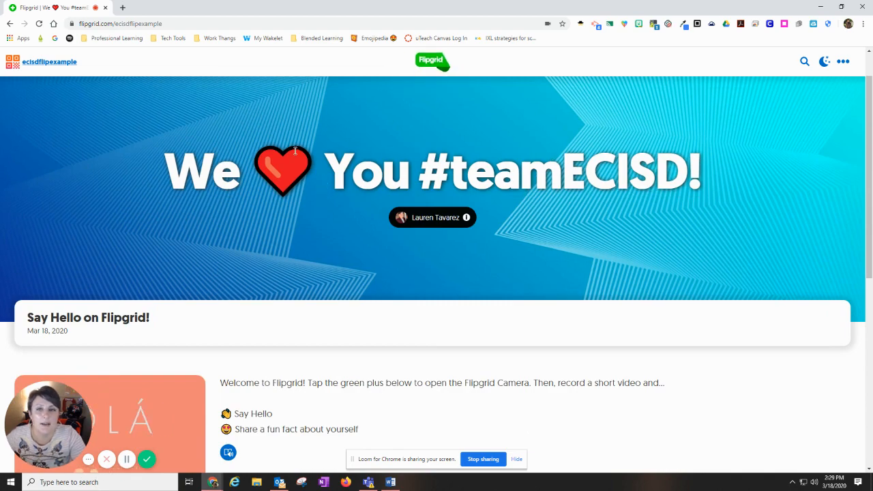
pyautogui.scroll(-3)
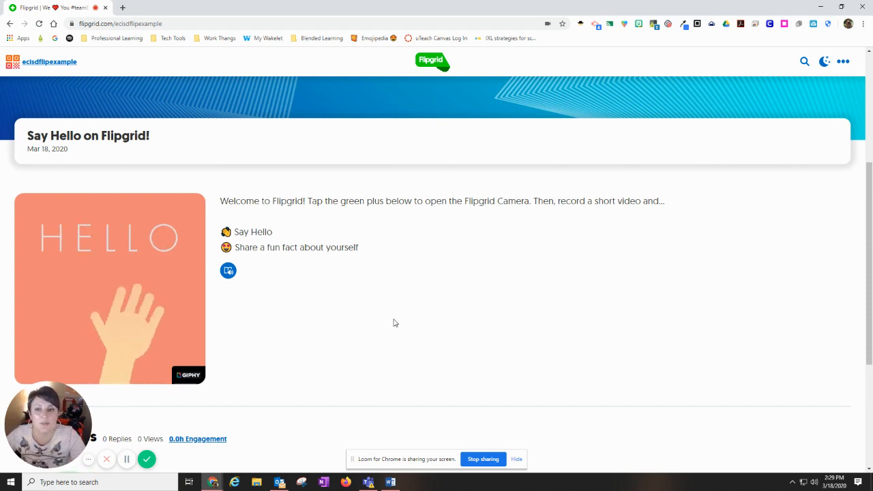
pyautogui.scroll(-3)
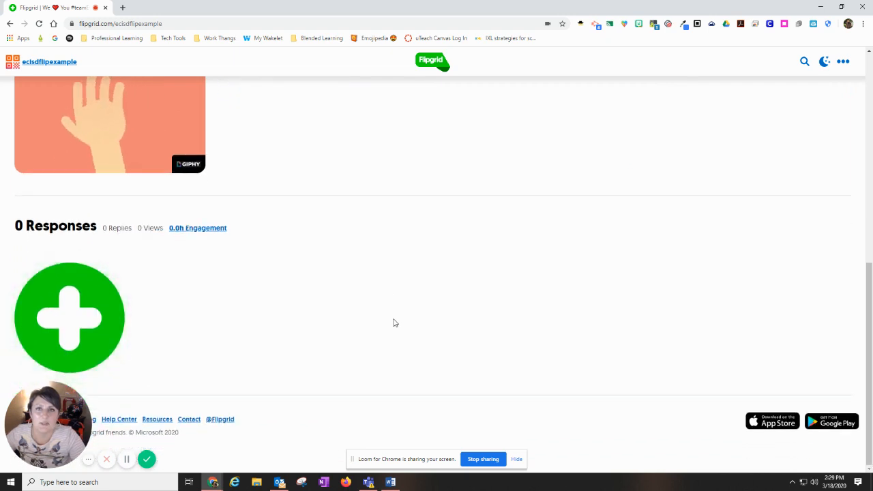
pyautogui.moveTo(71, 319)
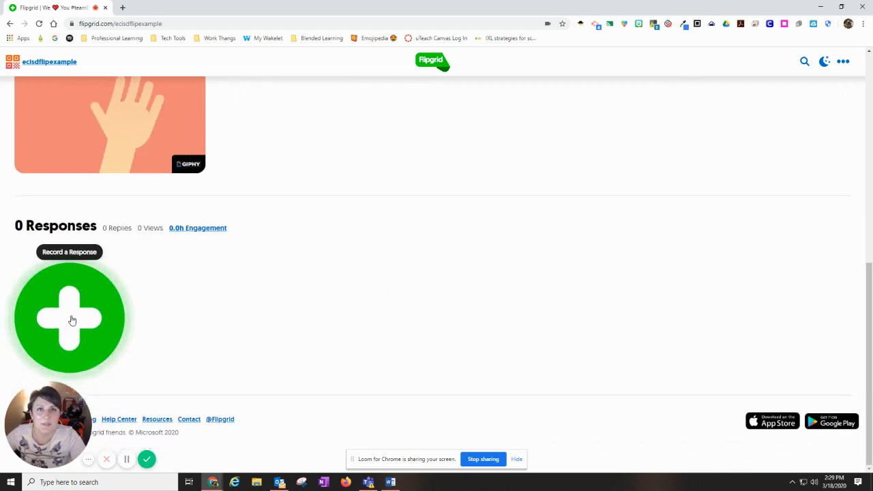